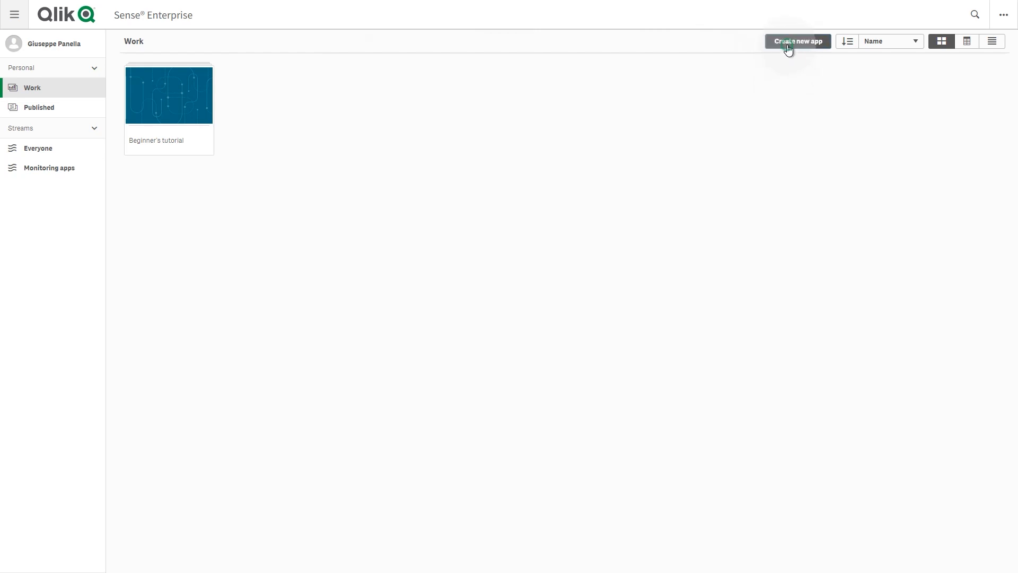
Step: Publish the Beginner's tutorial app from the Work area to the Everyone stream
left_click(798, 42)
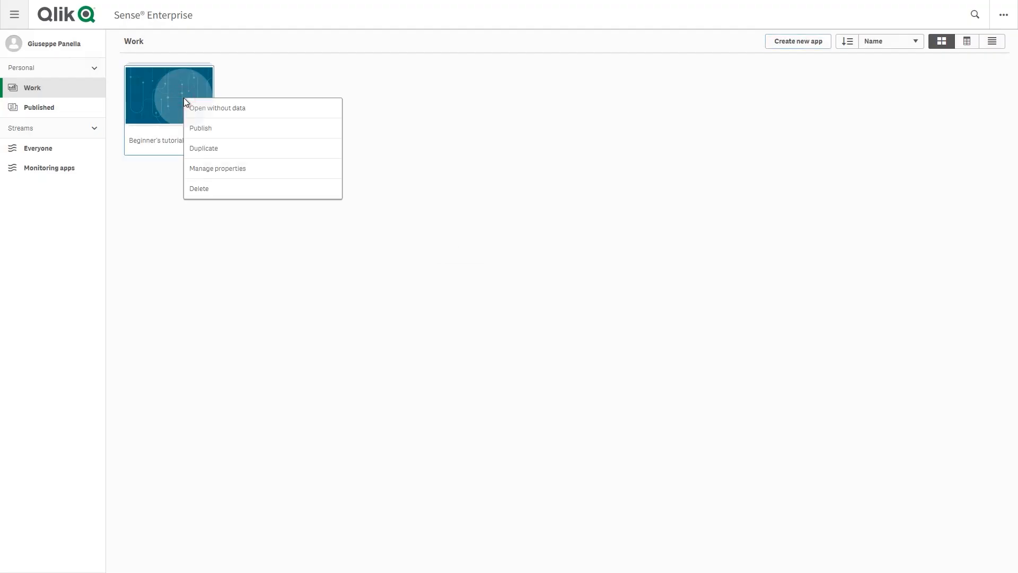
left_click(201, 128)
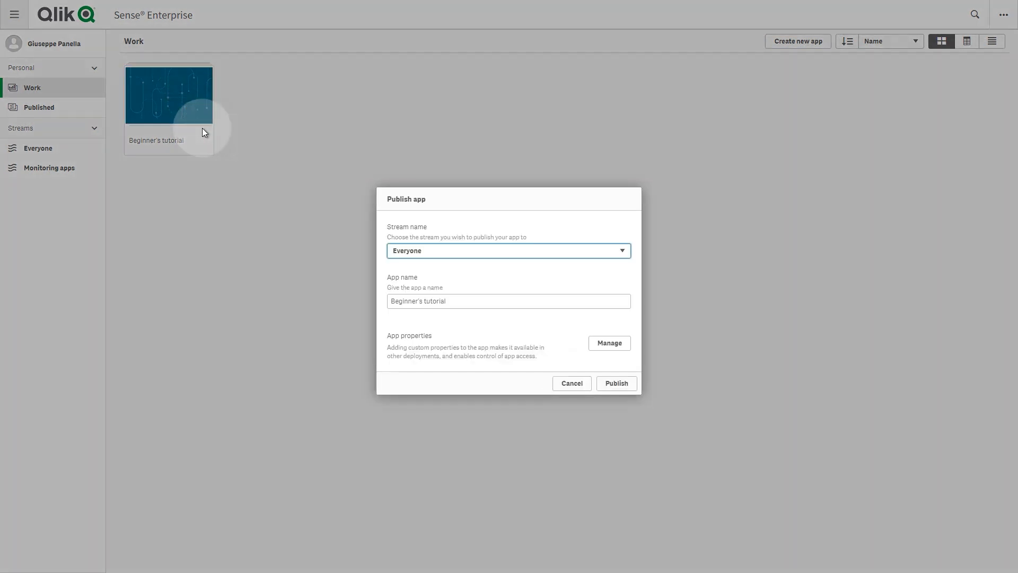
left_click(508, 250)
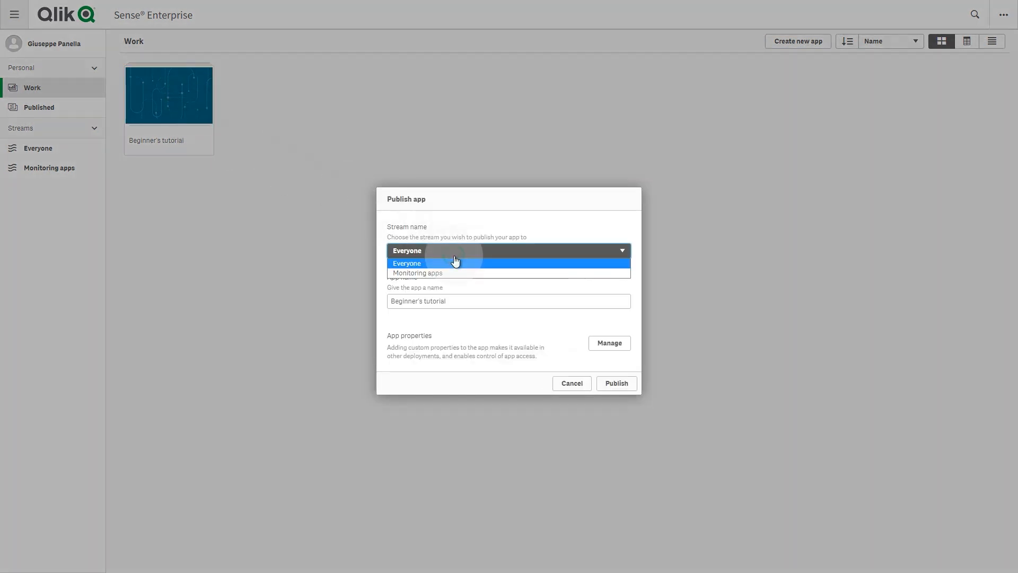
left_click(407, 263)
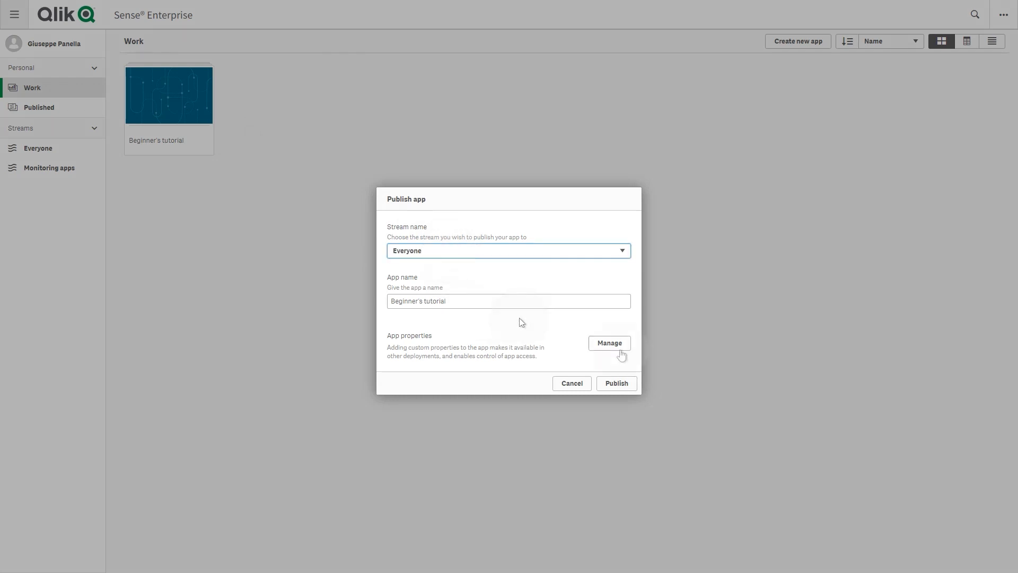
left_click(615, 383)
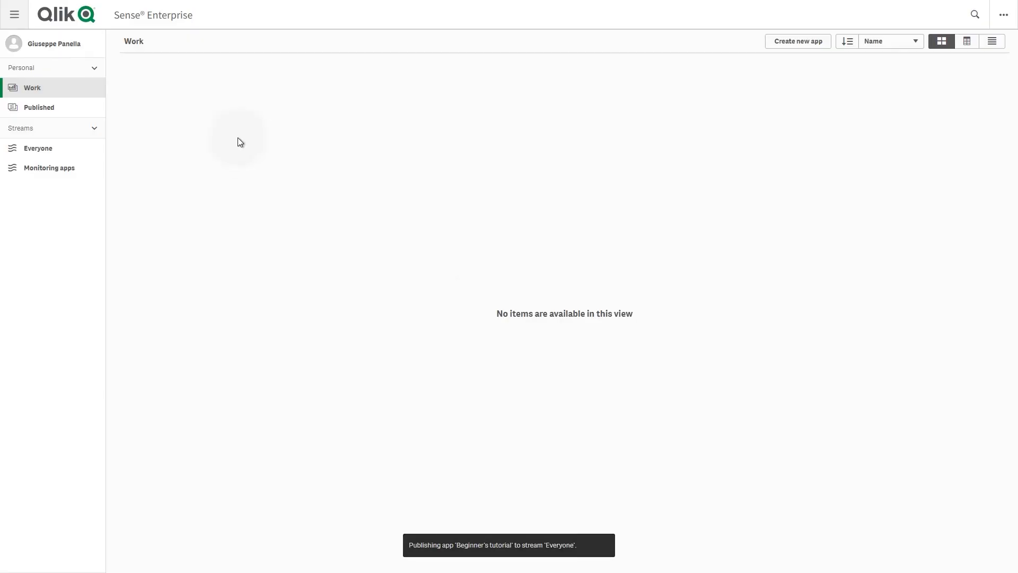
left_click(38, 148)
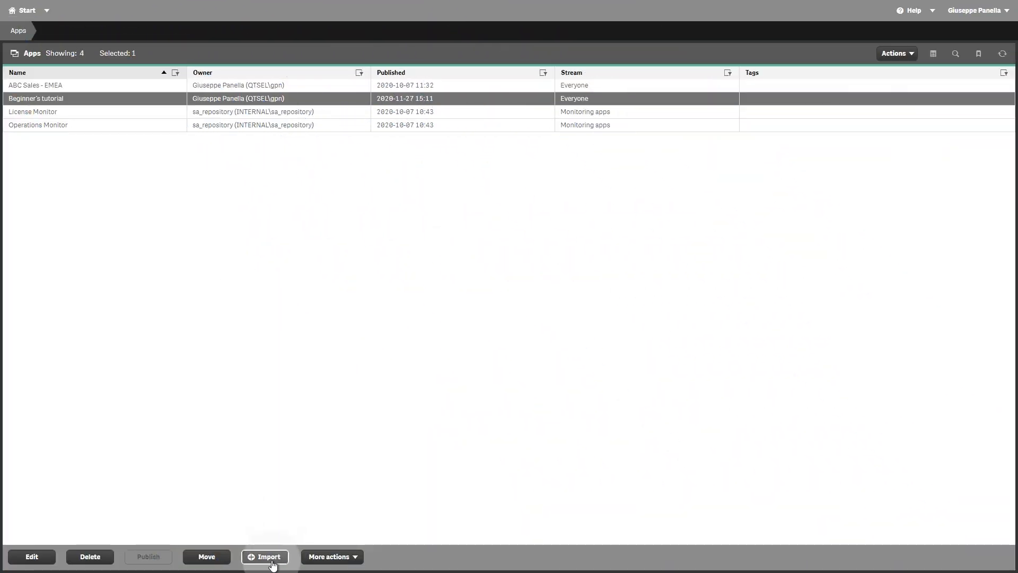
Step: Import ABC Sales - EMEA.qvf as a new, unpublished app in the apps list
left_click(264, 557)
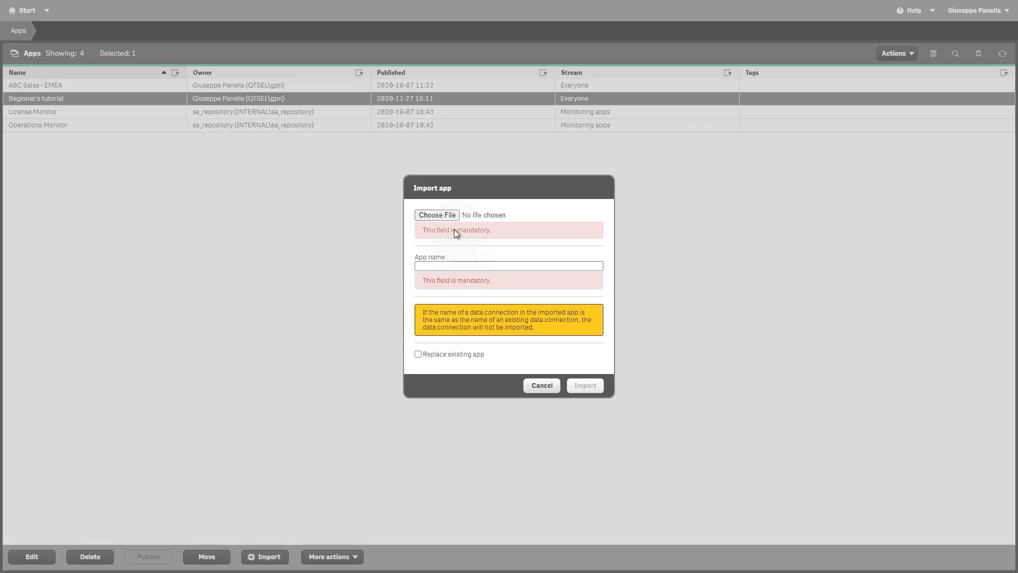
left_click(436, 214)
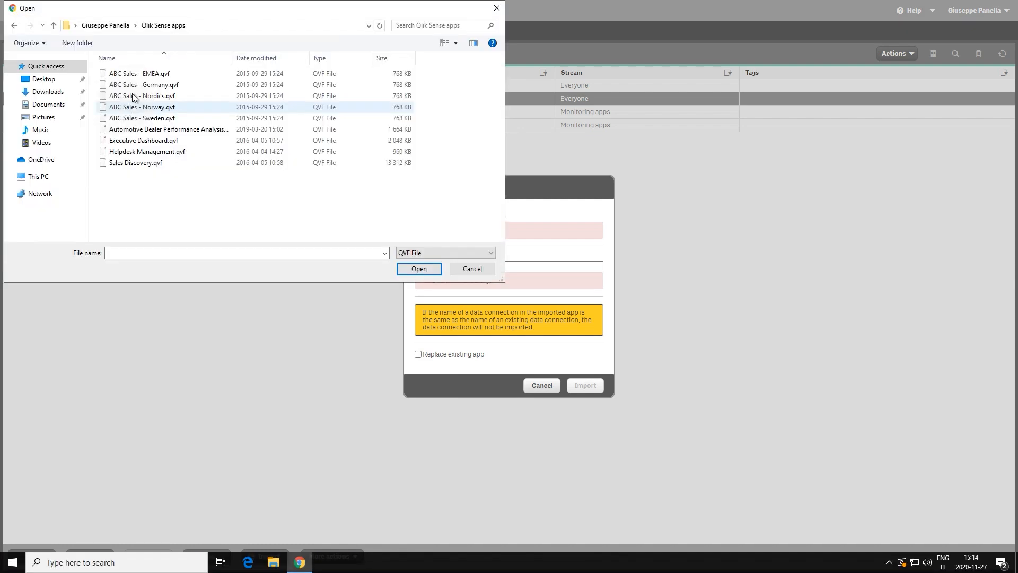
left_click(138, 73)
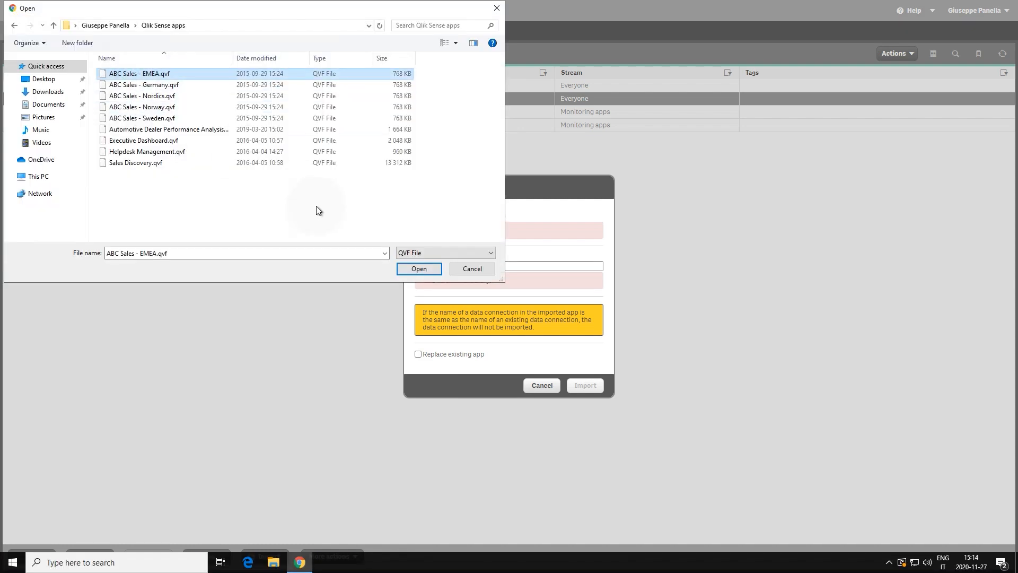
left_click(417, 268)
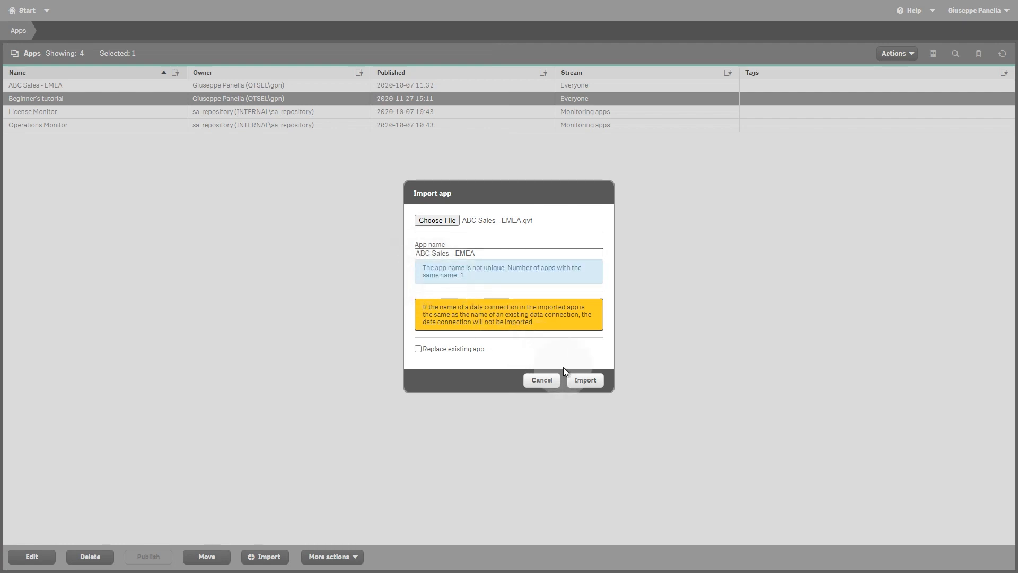
left_click(583, 380)
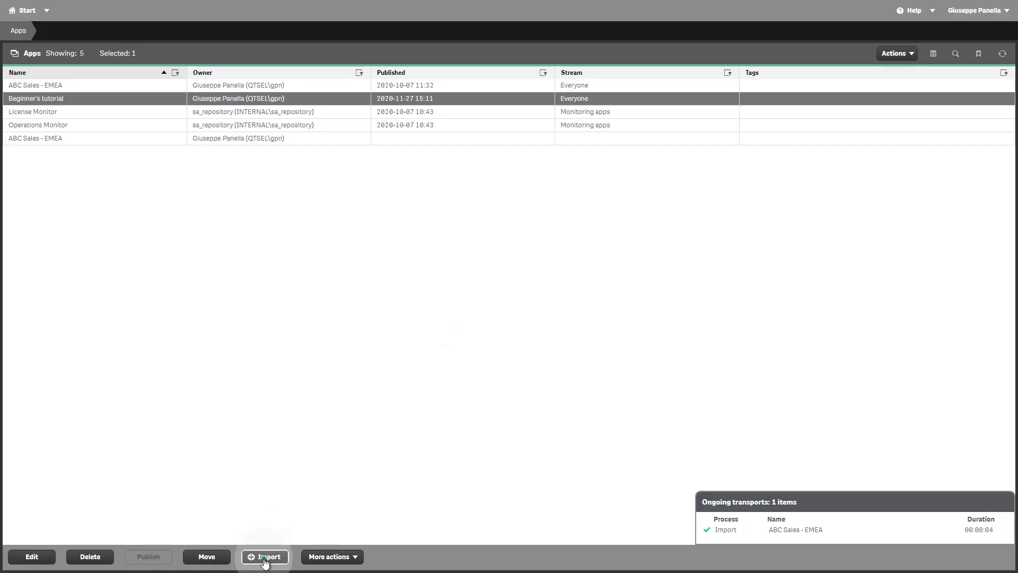
Step: Import Helpdesk Management.qvf as a new app and select its row
left_click(264, 557)
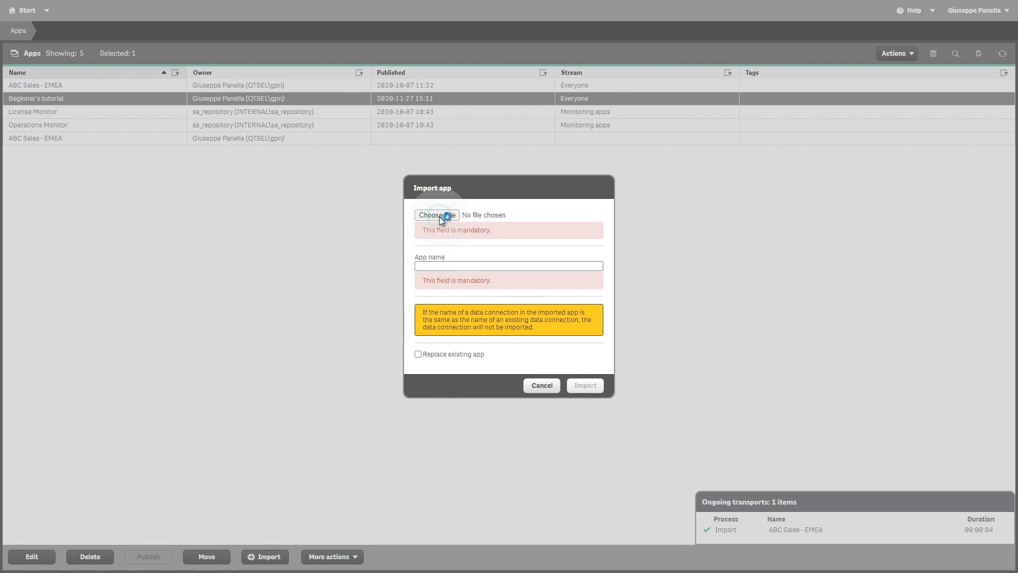
left_click(436, 215)
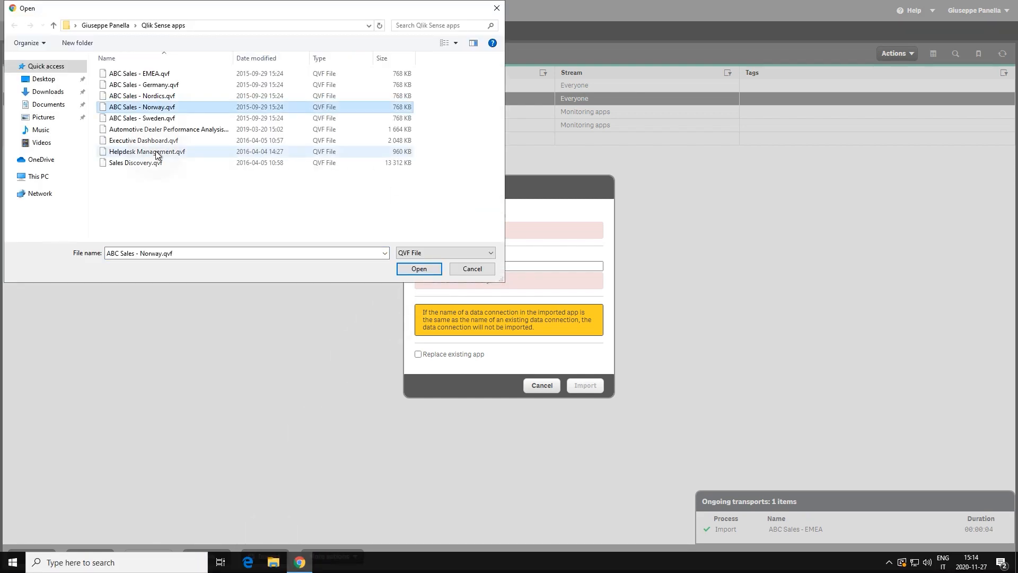
left_click(418, 268)
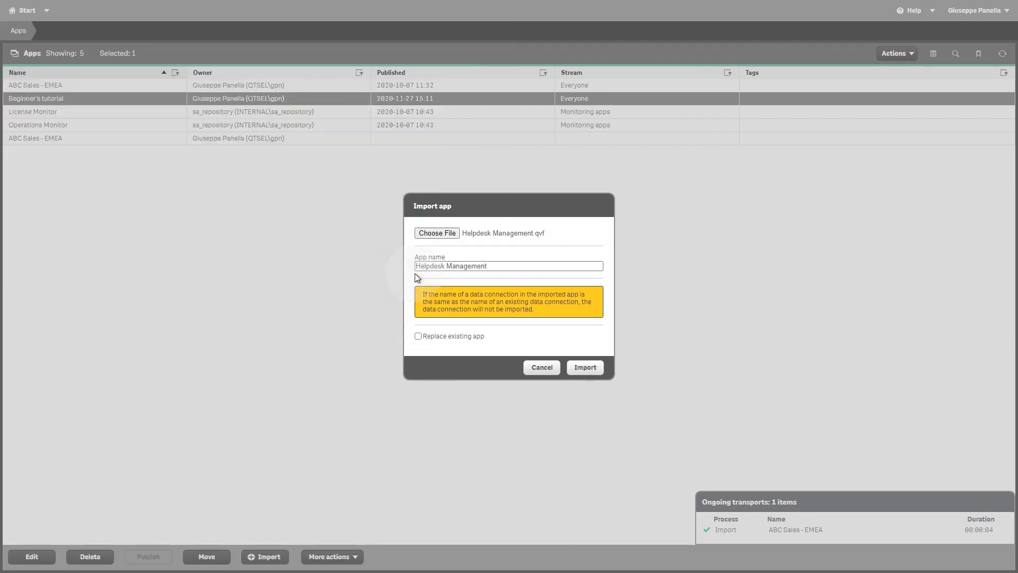
left_click(583, 367)
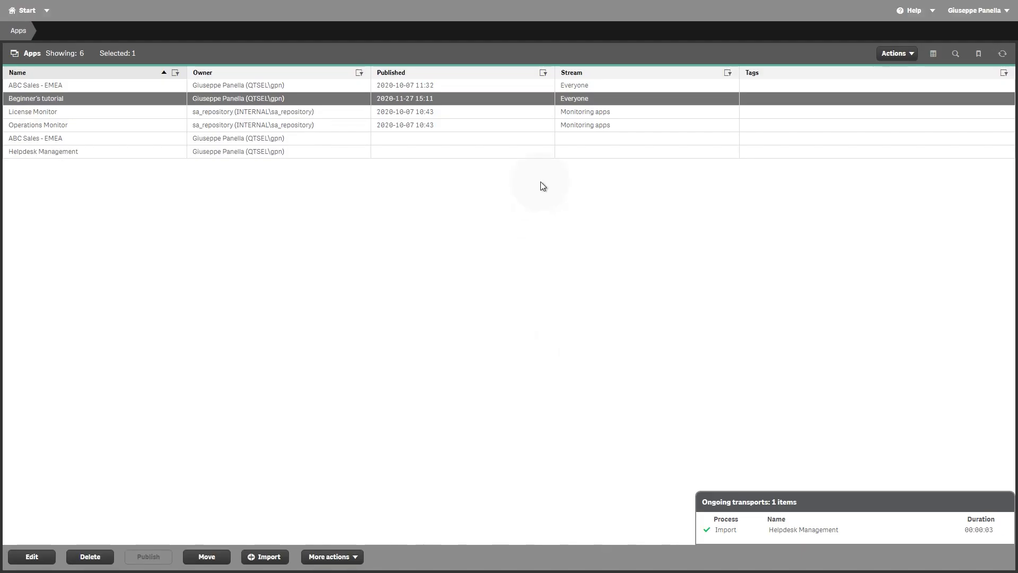
mouse_move(621, 128)
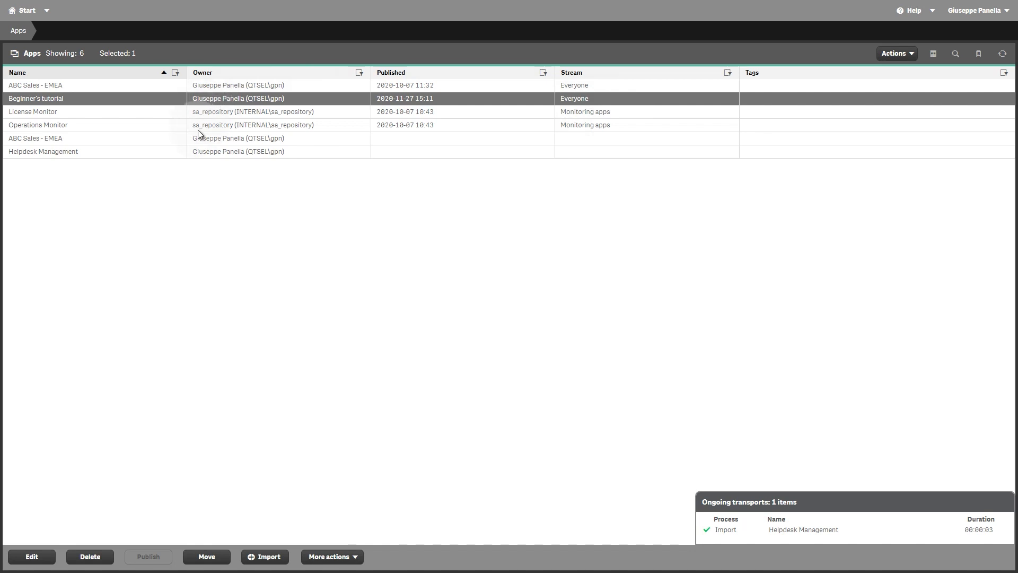
left_click(42, 152)
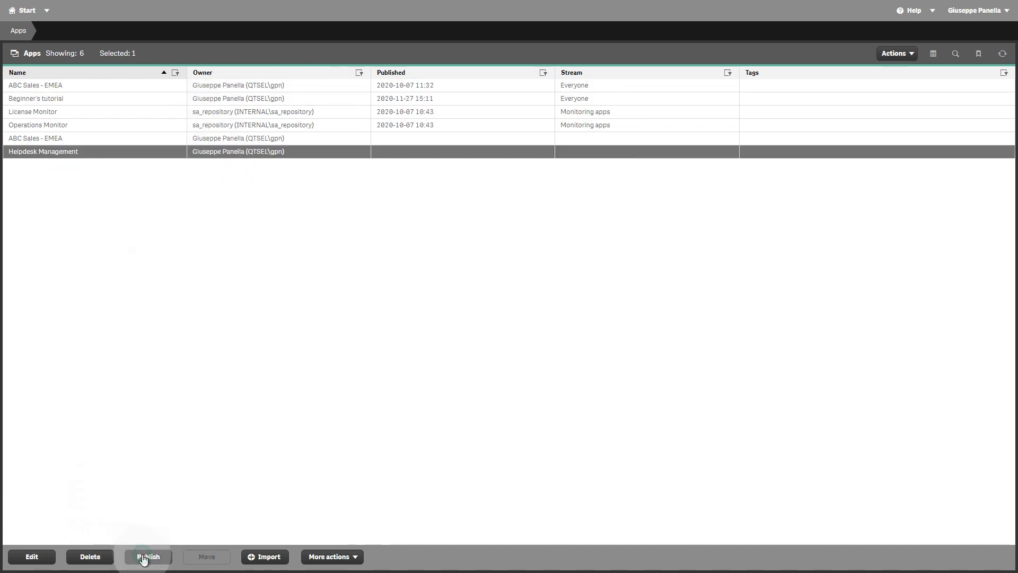
Step: Publish Helpdesk Management to the Everyone stream, keeping its name
left_click(149, 556)
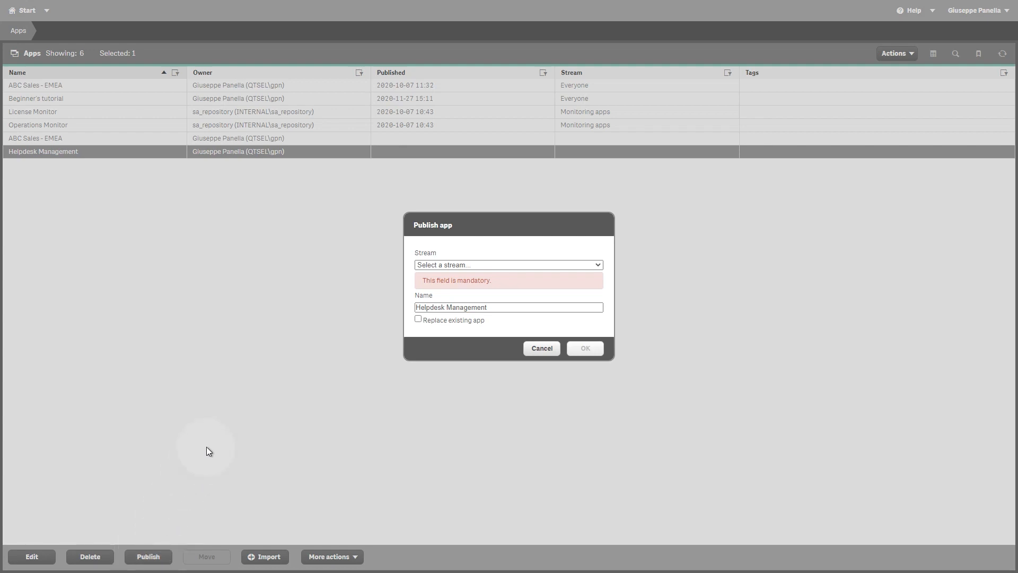
left_click(508, 264)
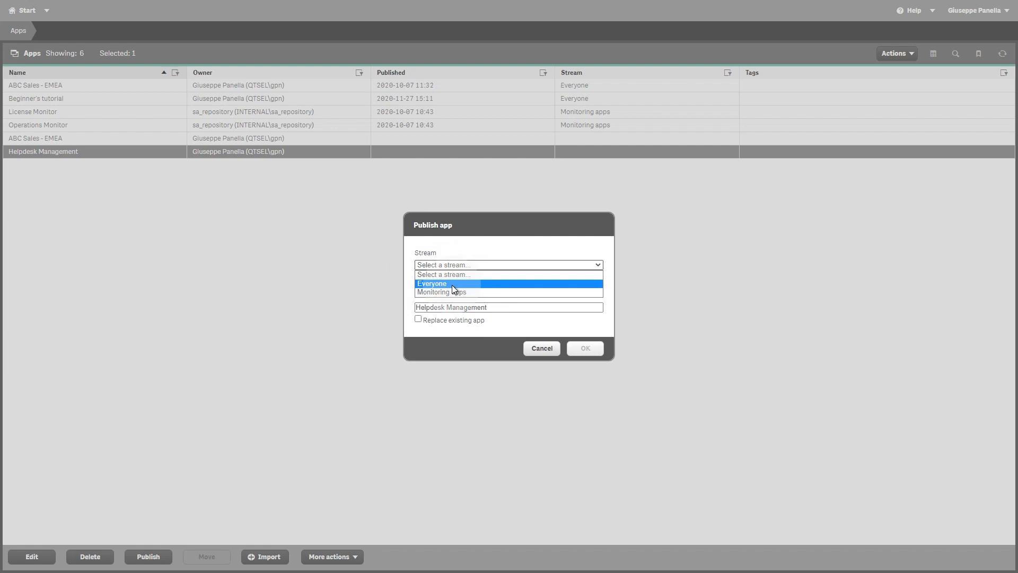
mouse_move(459, 292)
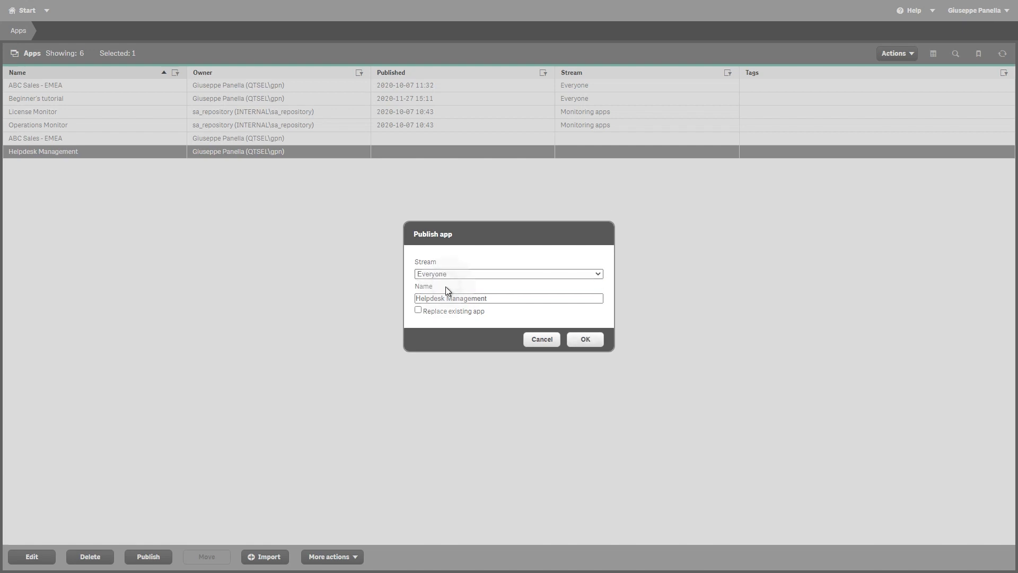
mouse_move(466, 286)
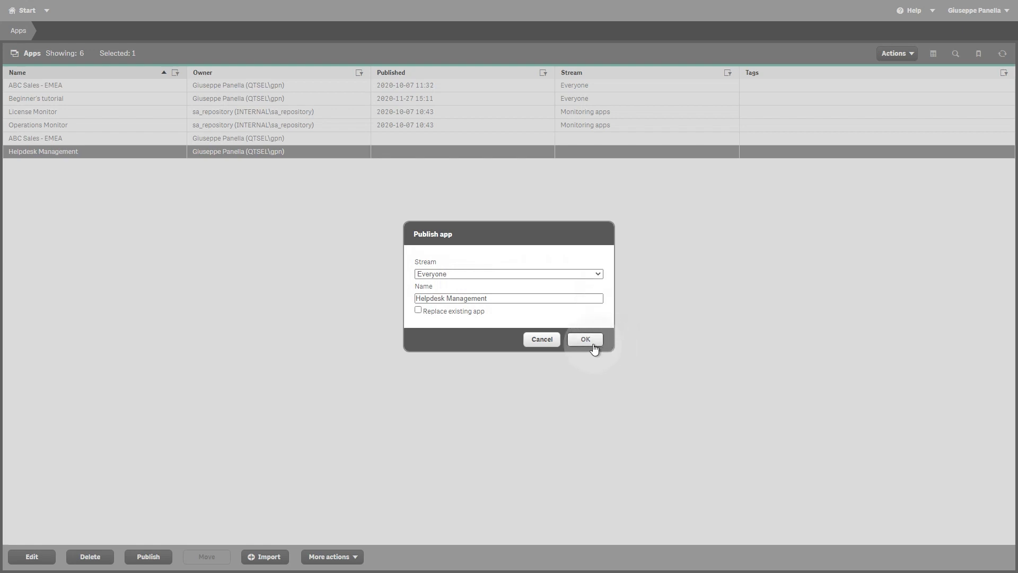
left_click(584, 339)
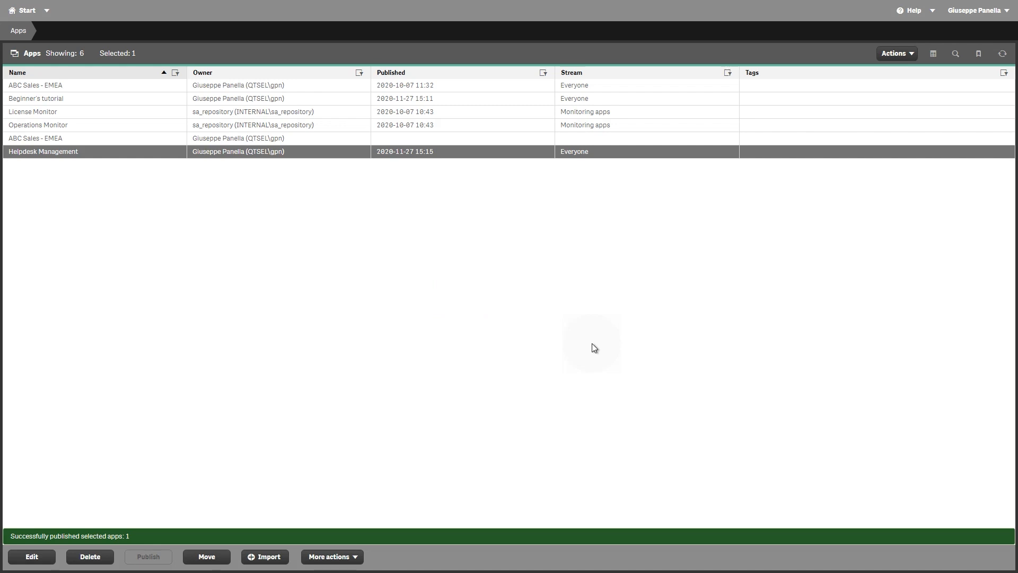
mouse_move(416, 325)
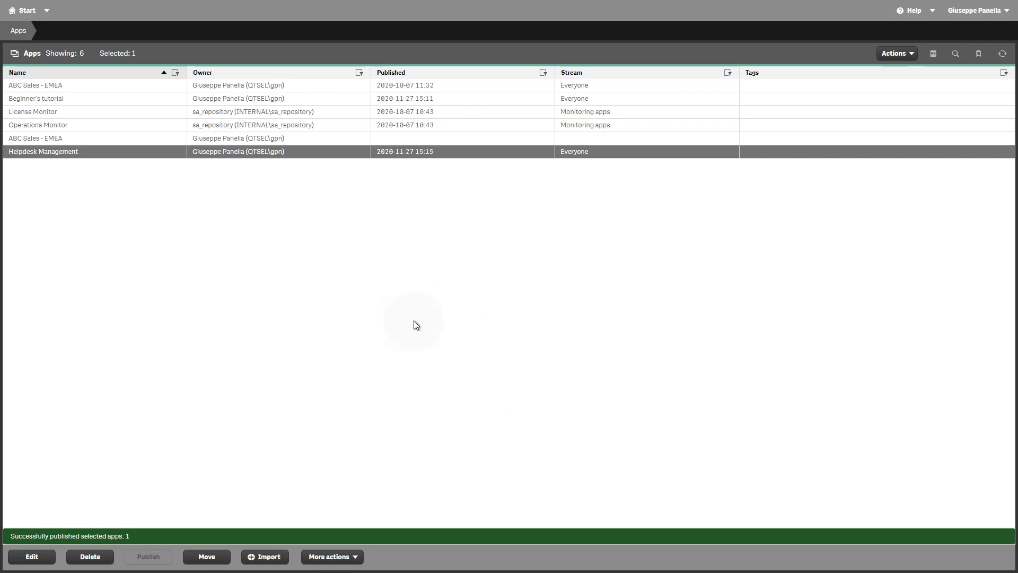
mouse_move(319, 170)
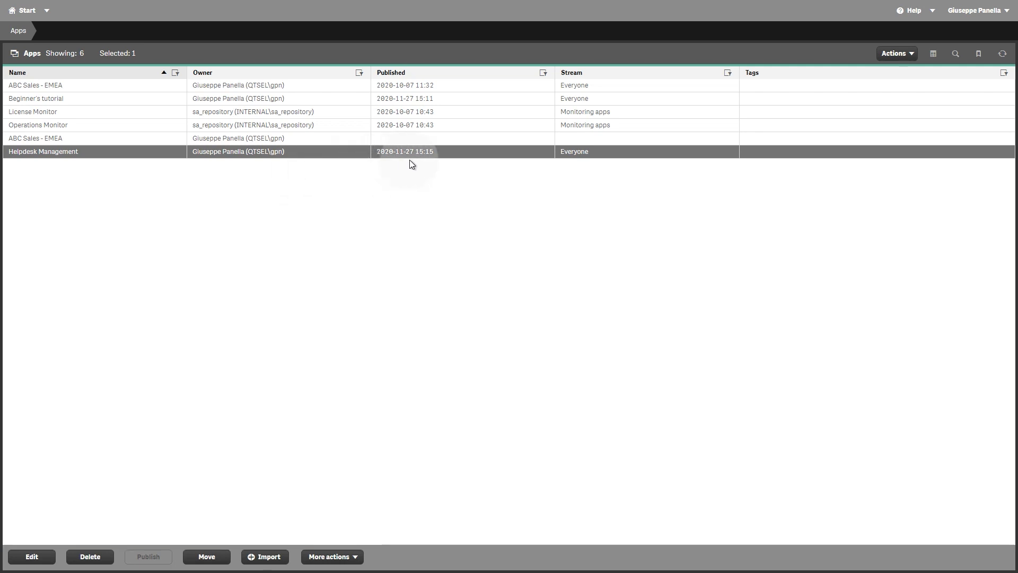
mouse_move(586, 165)
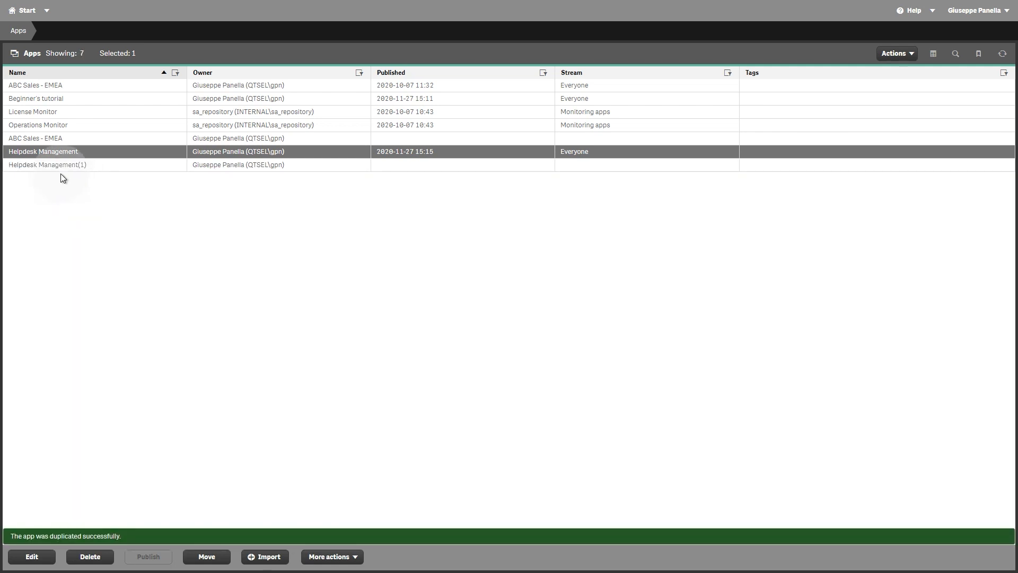
Step: Rename the duplicate Helpdesk Management(1) to 'Helpdesk Management for HR stream' and return to Apps
left_click(46, 164)
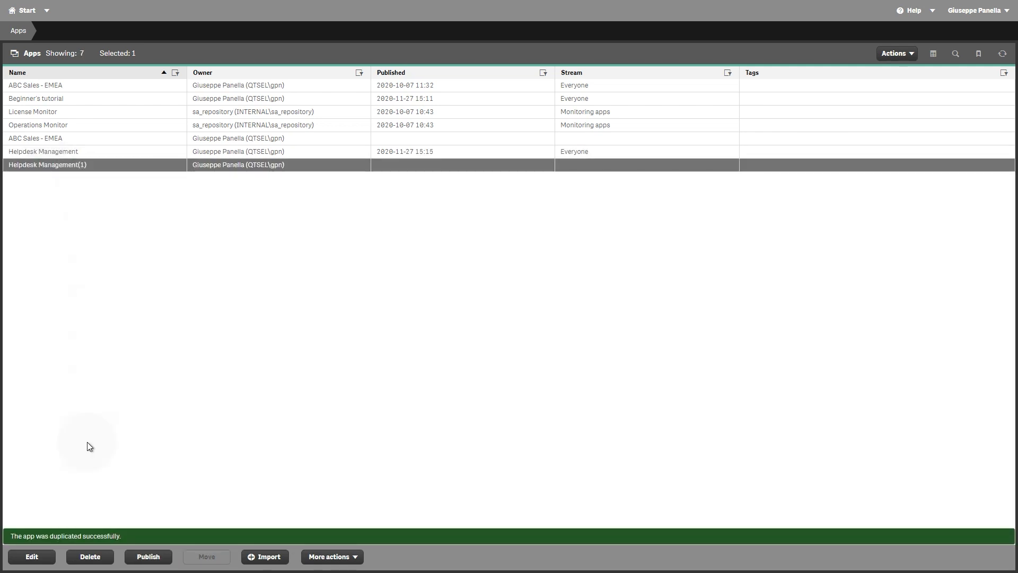
left_click(30, 557)
type("Helpdesk Management for HR stream")
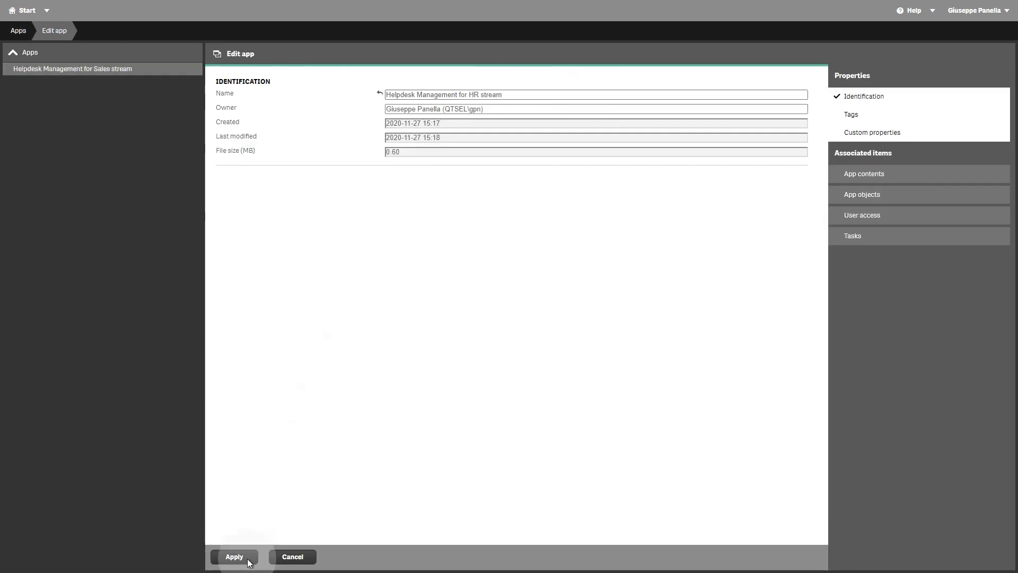
left_click(233, 557)
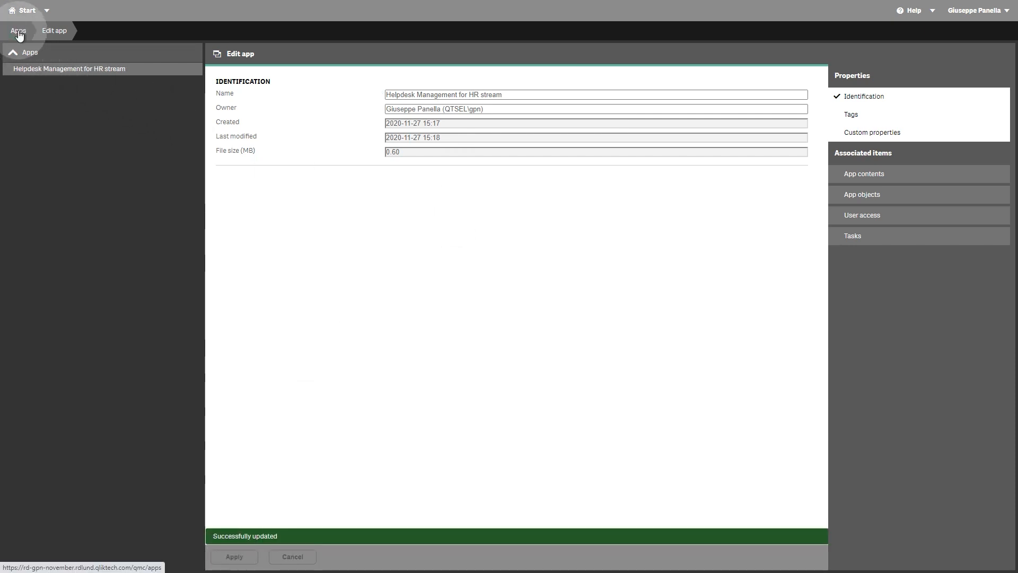
left_click(18, 31)
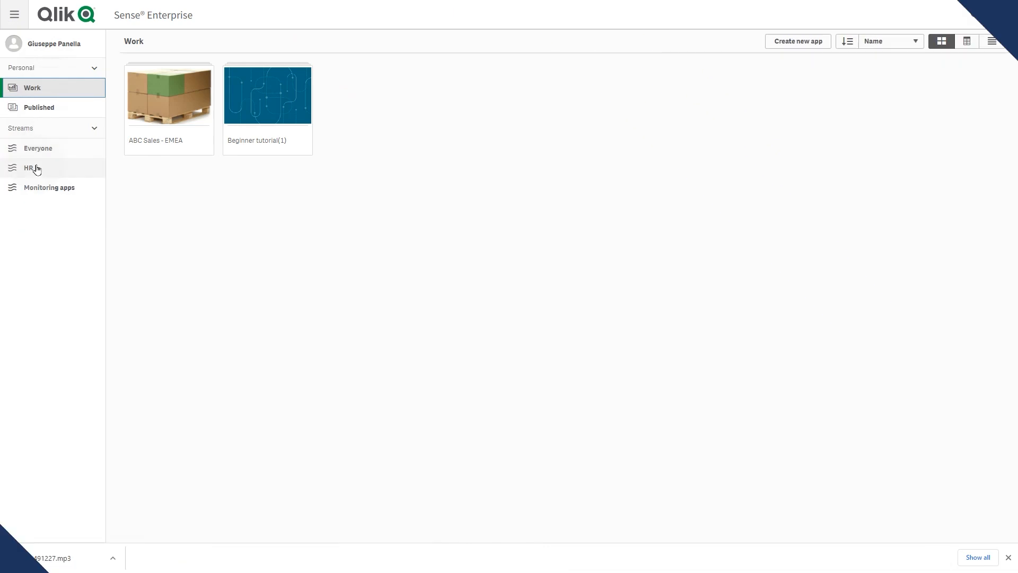
Step: In the HR stream, add an empty 'My new sheet' to Helpdesk Management for HR stream
left_click(28, 168)
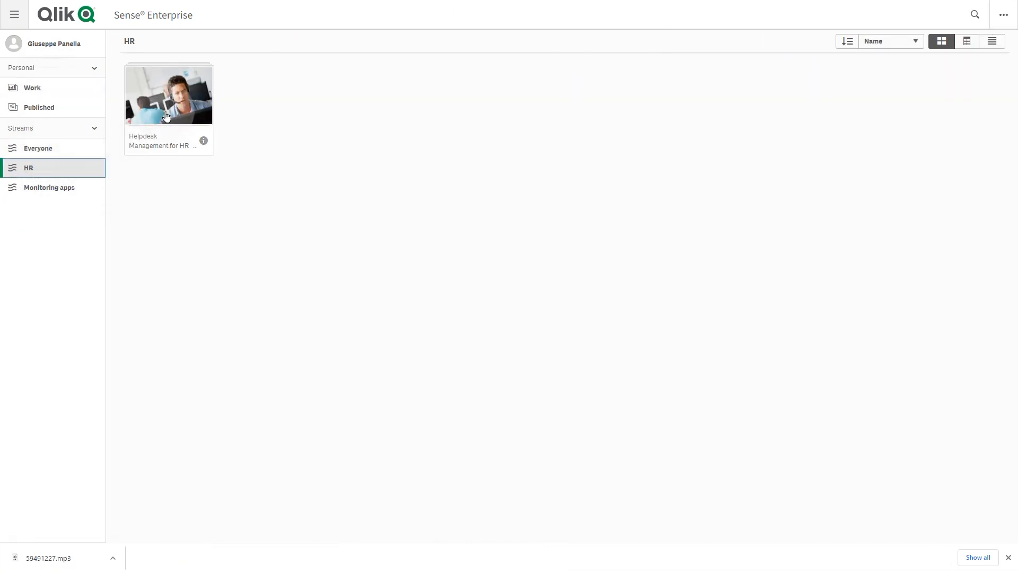
double_click(169, 96)
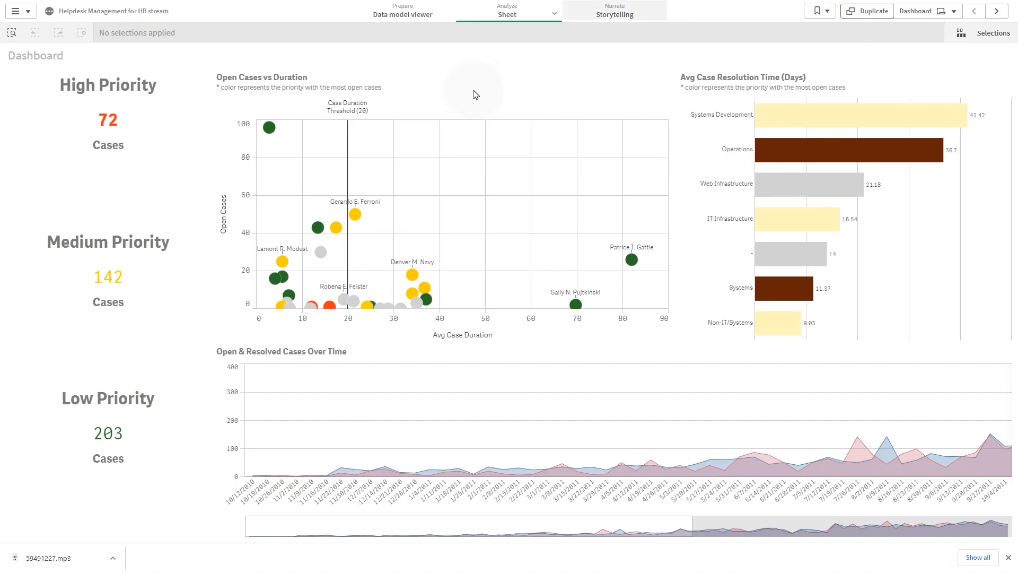
left_click(15, 11)
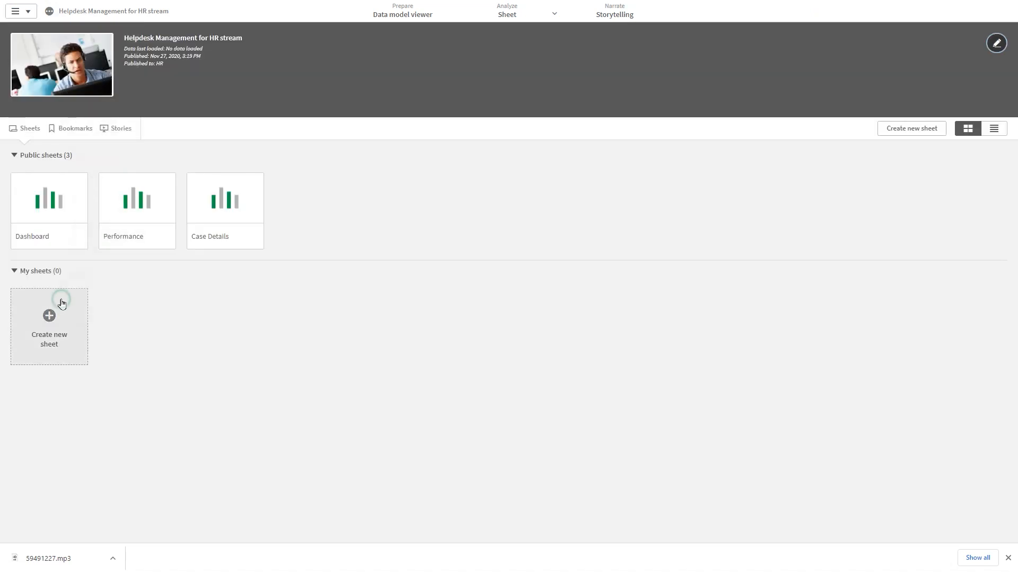
left_click(49, 325)
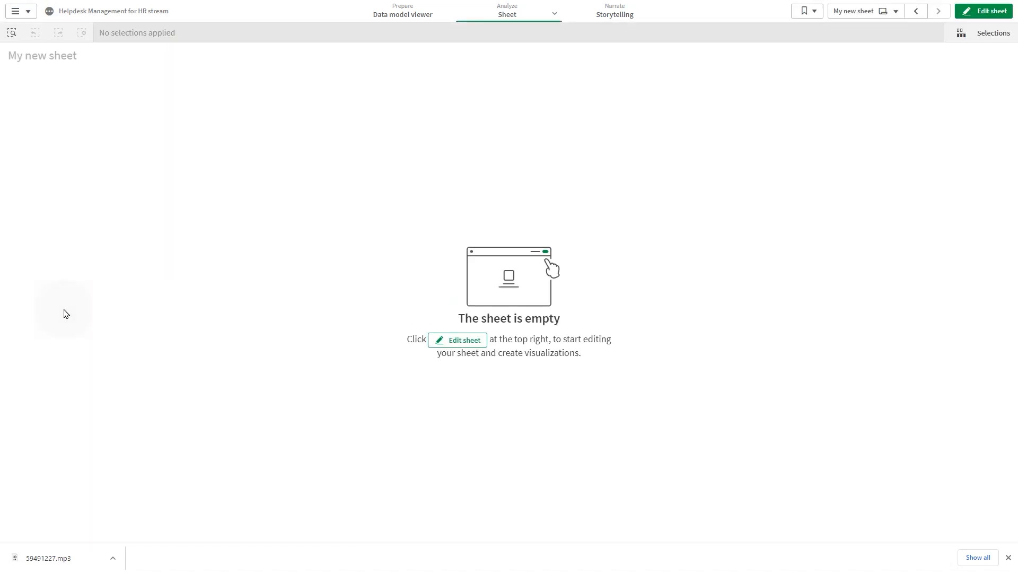
left_click(988, 11)
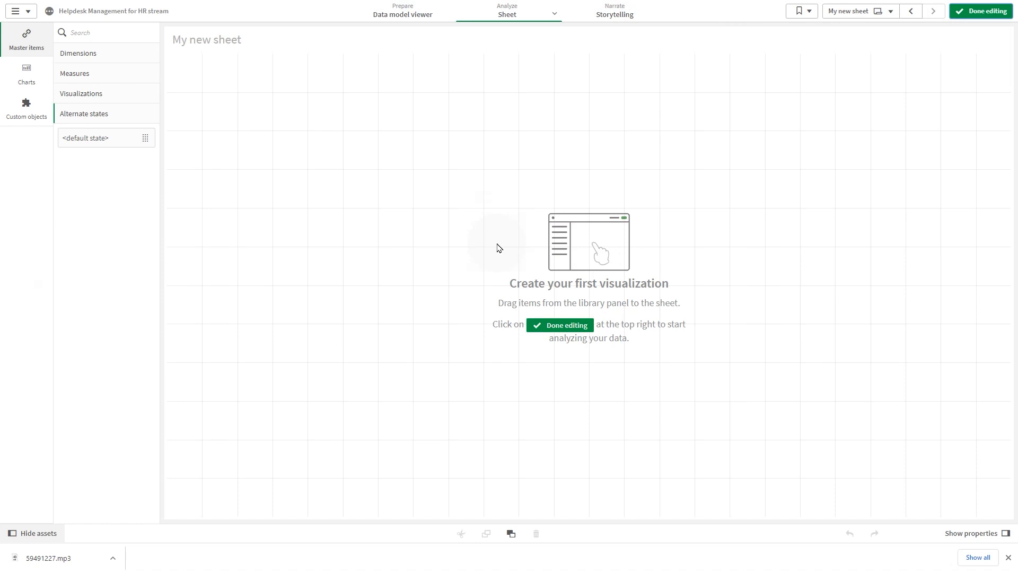
left_click(25, 74)
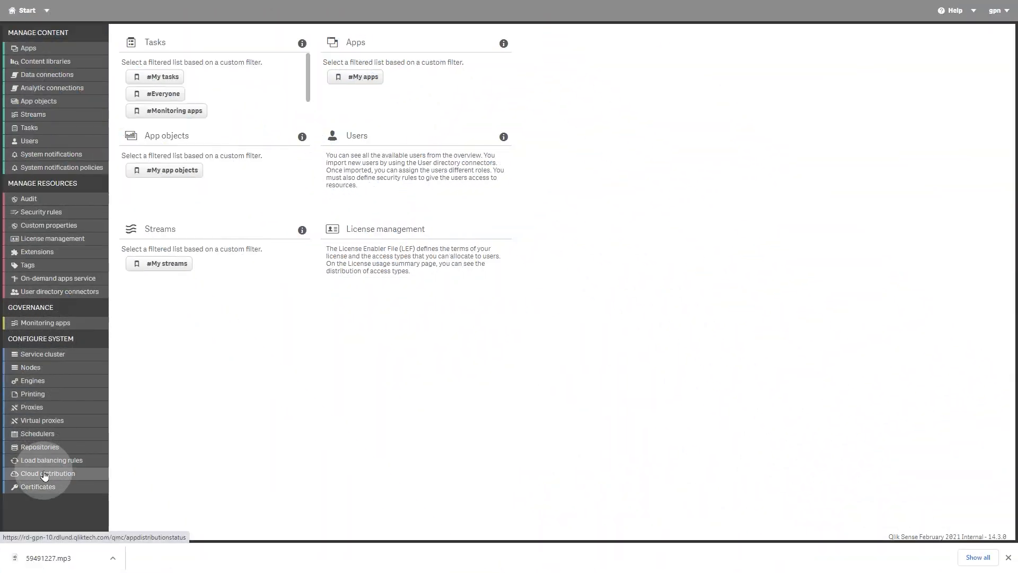
Step: Browse cloud distribution status, distribution policies and the deployment setup page
left_click(48, 473)
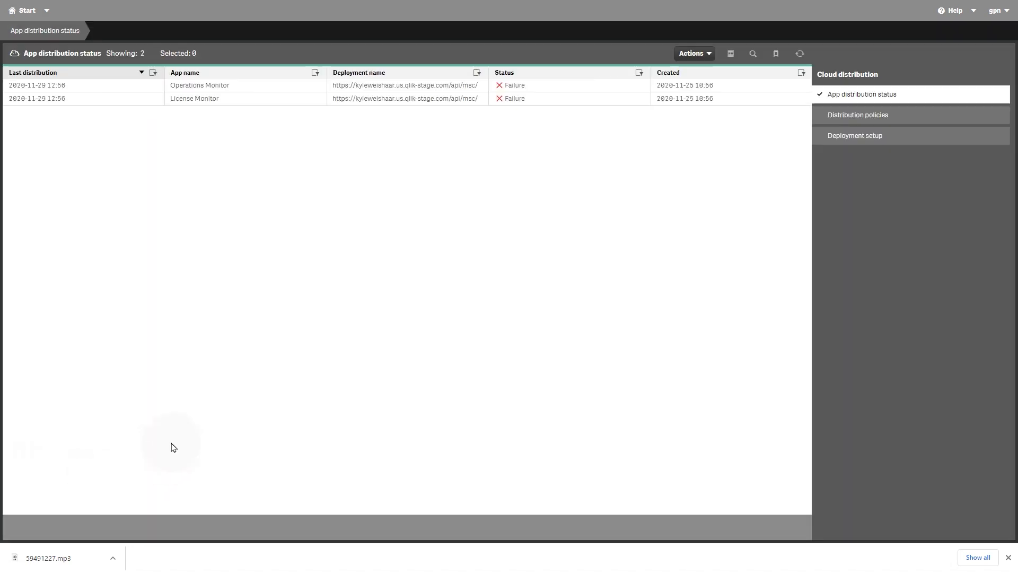
mouse_move(855, 136)
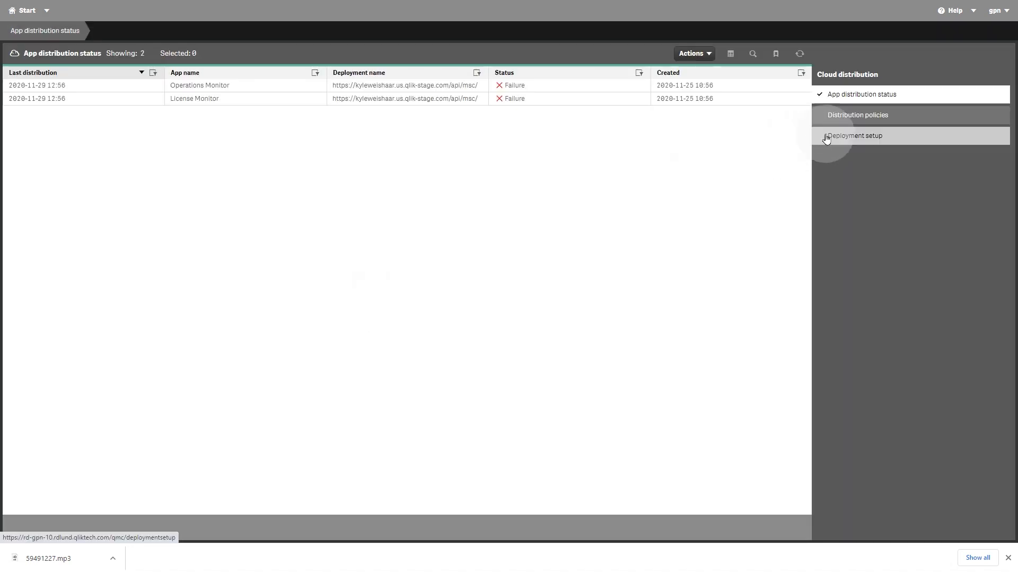
left_click(859, 114)
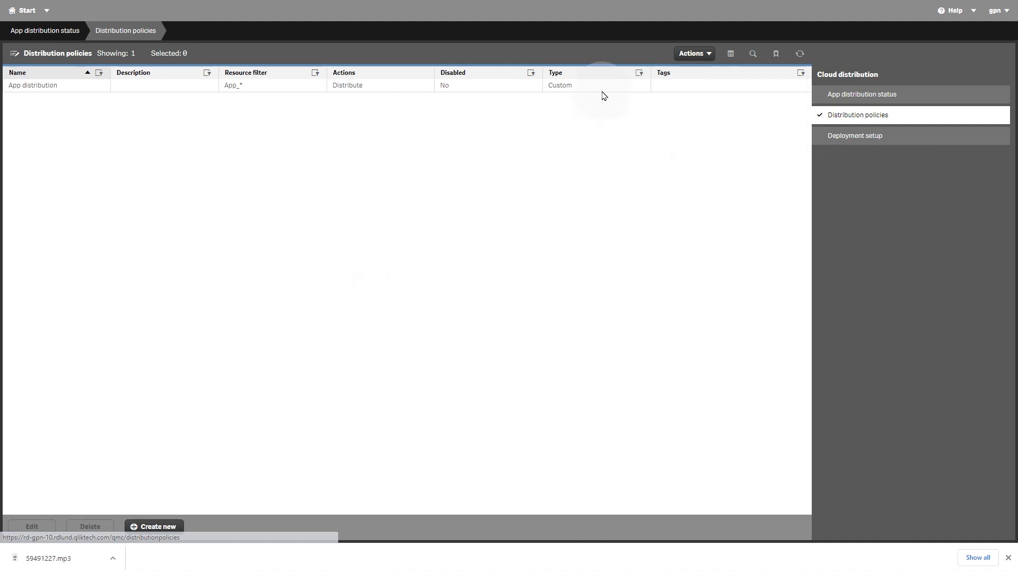
mouse_move(297, 89)
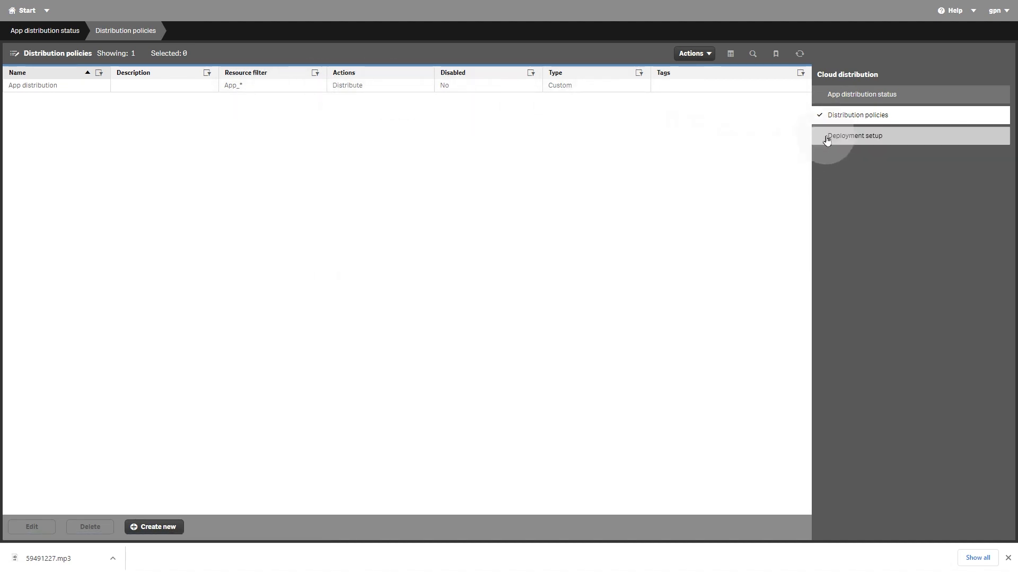
left_click(855, 135)
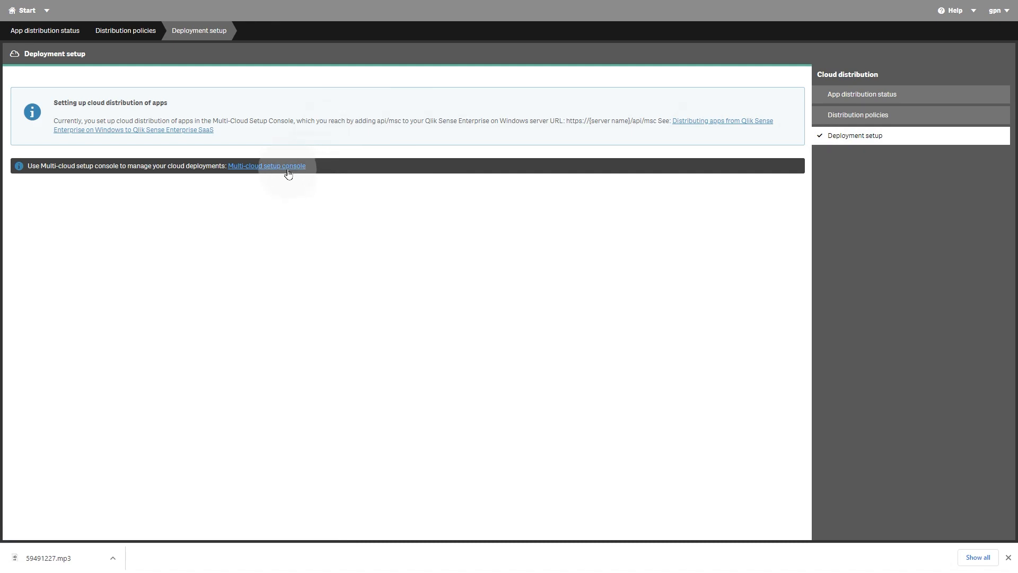